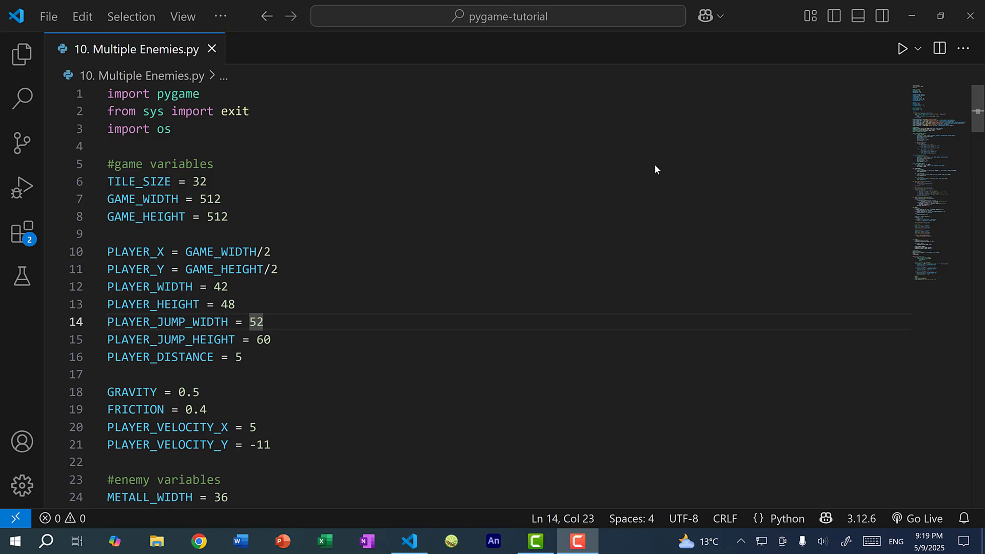
Step: Comment out the single Metall creation line, add an empty metalls = [] list, and start a new line in create_map
{"action": "left_click", "coordinate": [902, 48]}
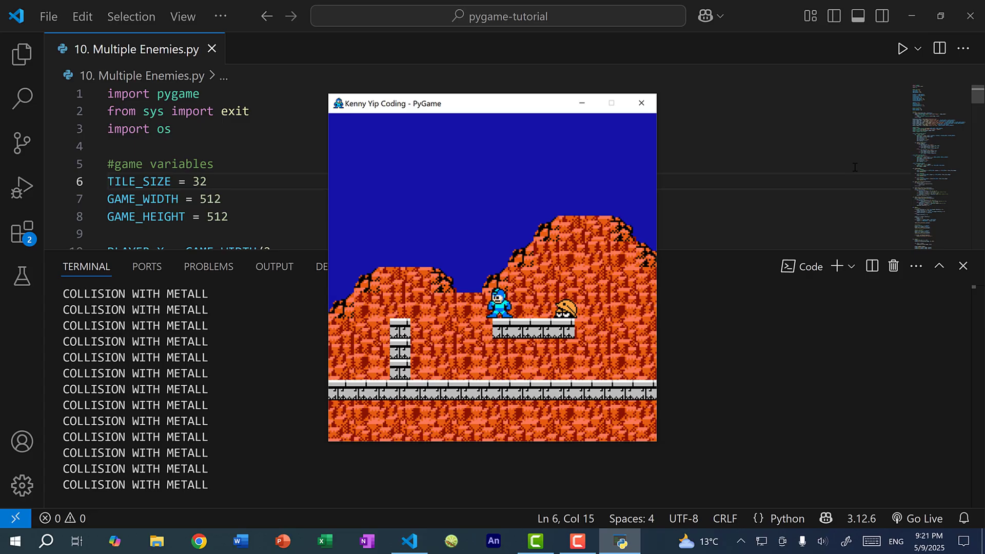
{"action": "mouse_move", "coordinate": [587, 321]}
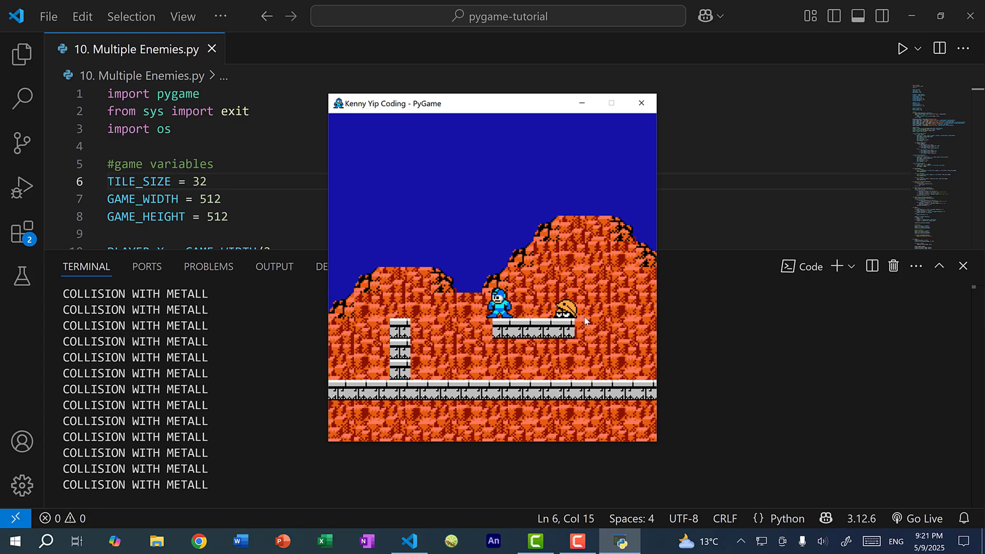
{"action": "mouse_move", "coordinate": [586, 333]}
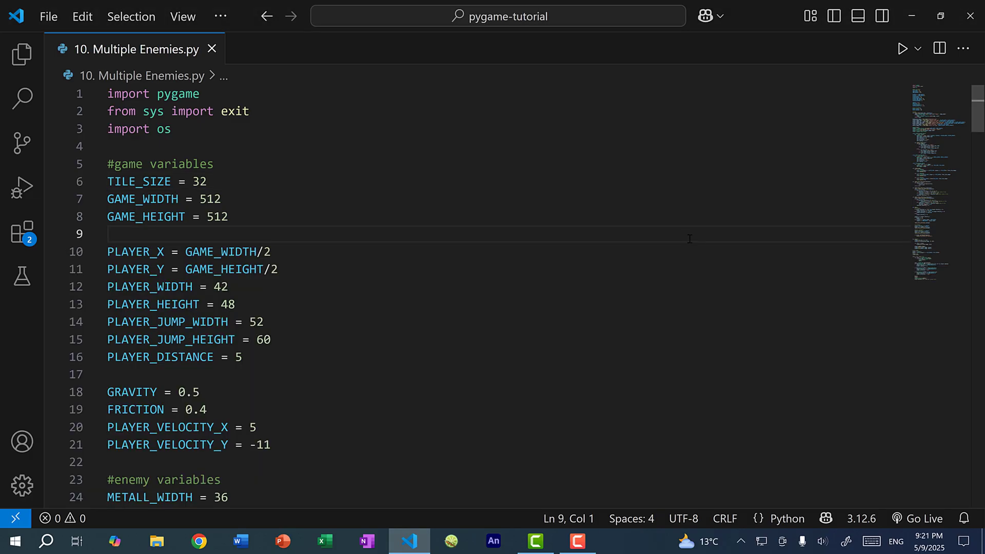
{"action": "scroll", "scroll_direction": "down", "scroll_amount": 3}
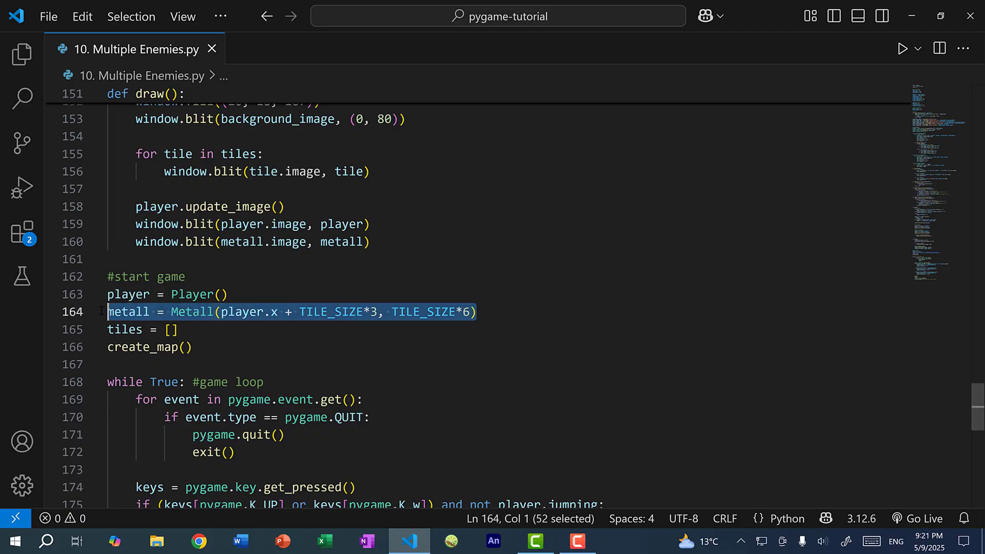
{"action": "key", "text": "ctrl+/"}
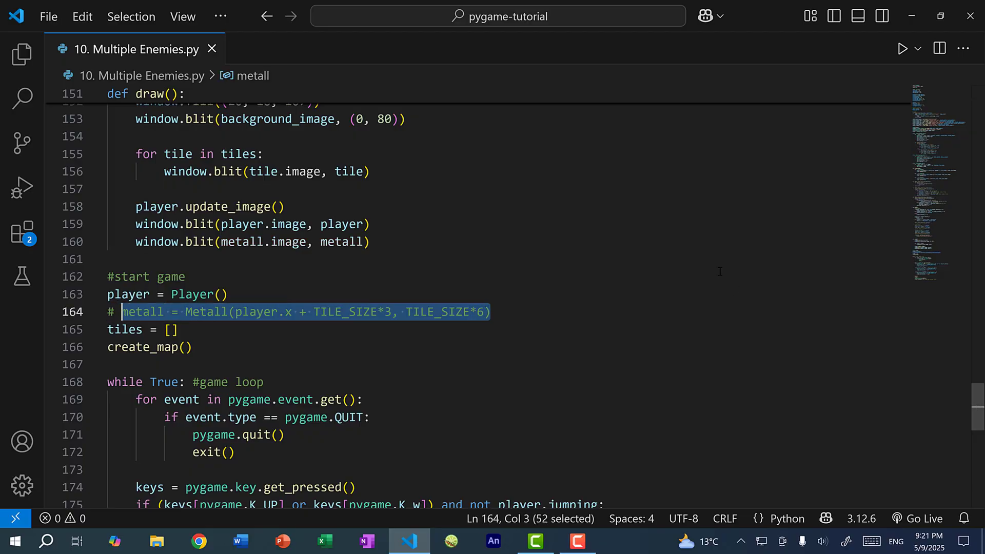
{"action": "key", "text": "Enter"}
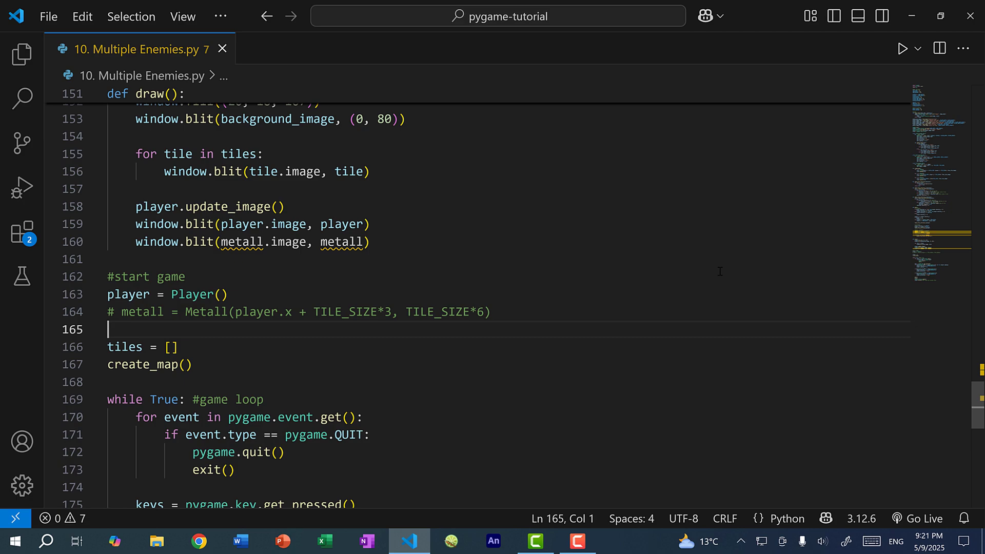
{"action": "type", "text": "metalls"}
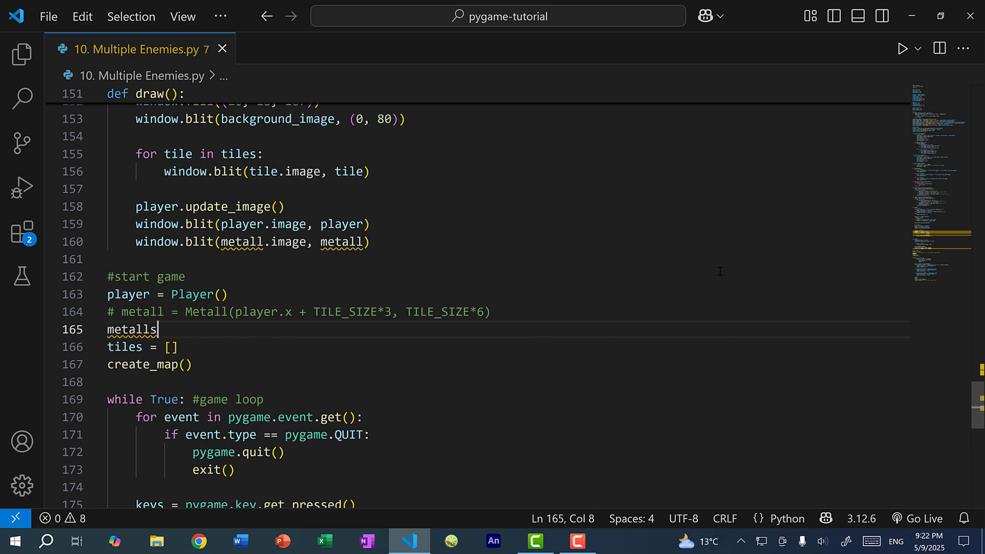
{"action": "type", "text": "= []"}
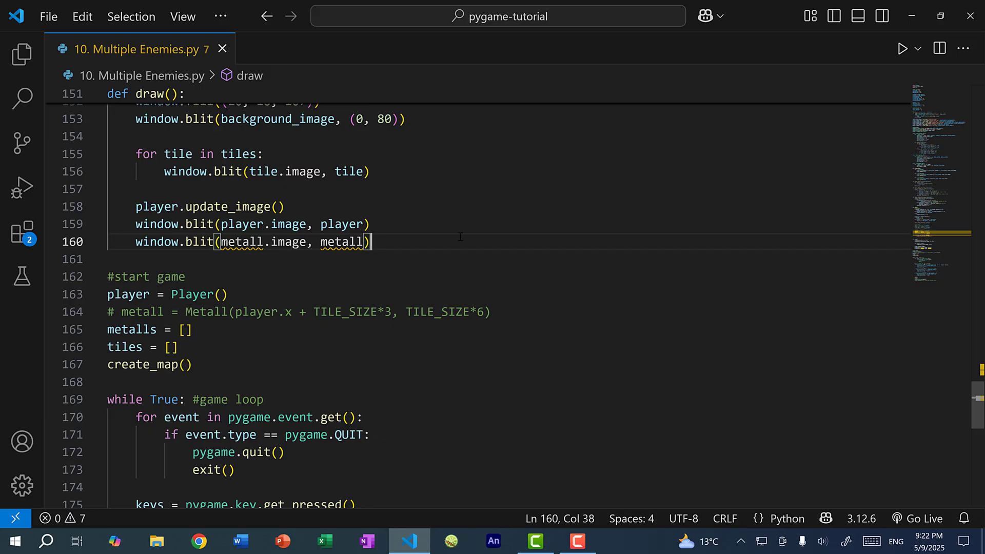
{"action": "double_click", "coordinate": [124, 347]}
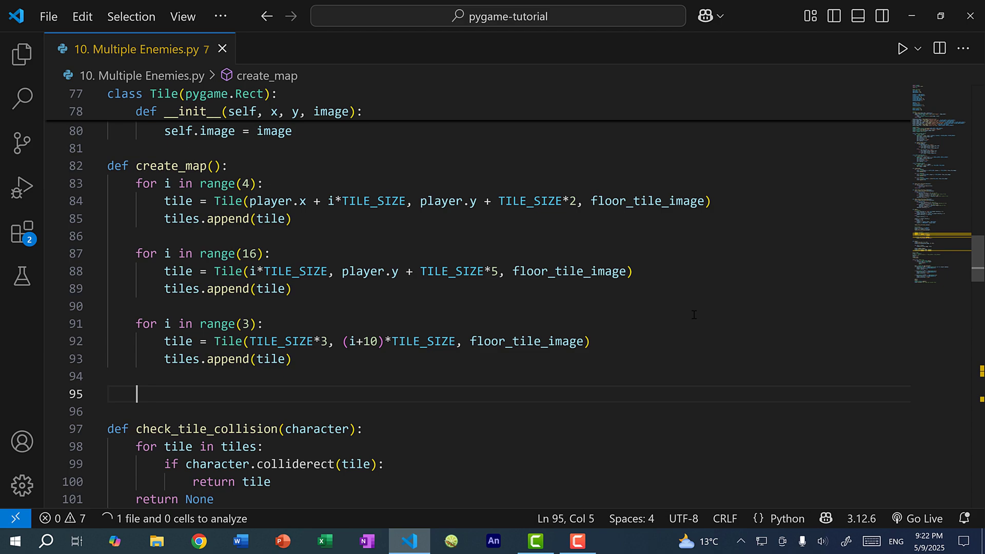
Step: Add a for i in range(3) loop creating a Metall offset along x by i*1.5
{"action": "type", "text": "for i in ran"}
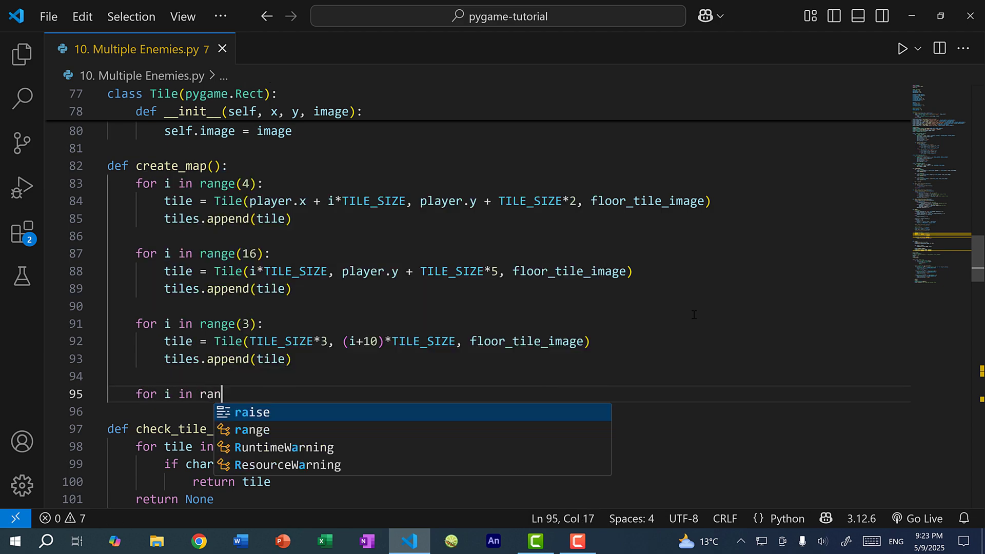
{"action": "type", "text": "ge(3):"}
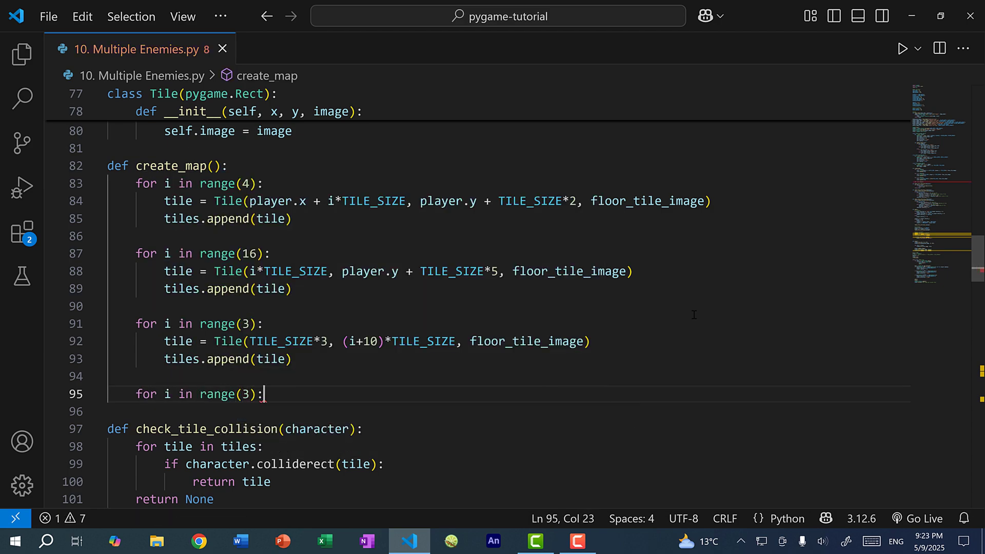
{"action": "key", "text": "Enter"}
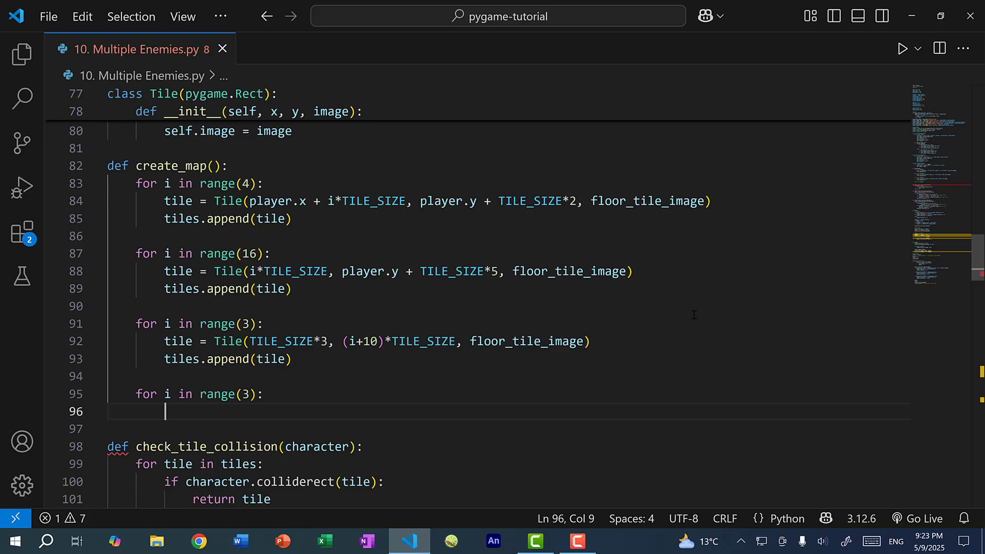
{"action": "type", "text": "metall ="}
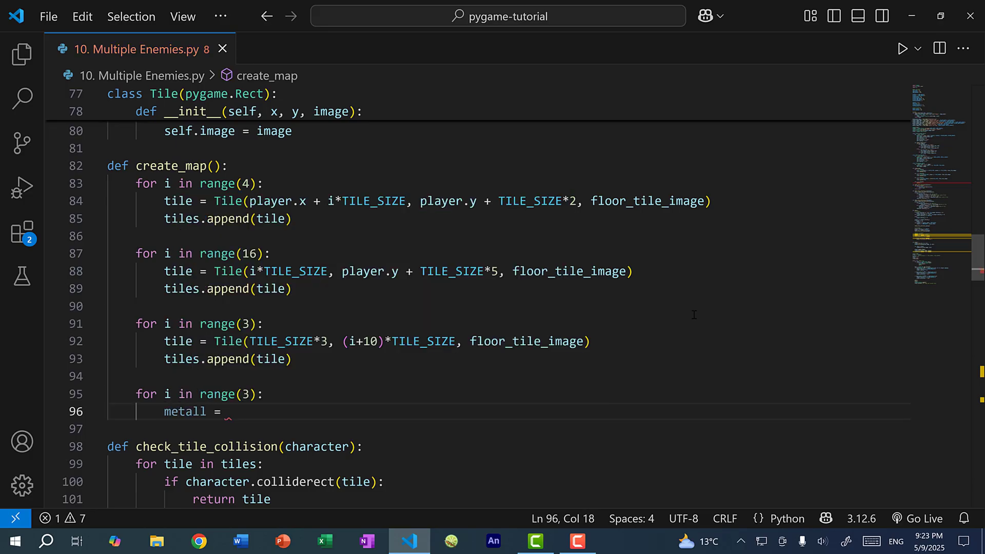
{"action": "type", "text": "Metall()"}
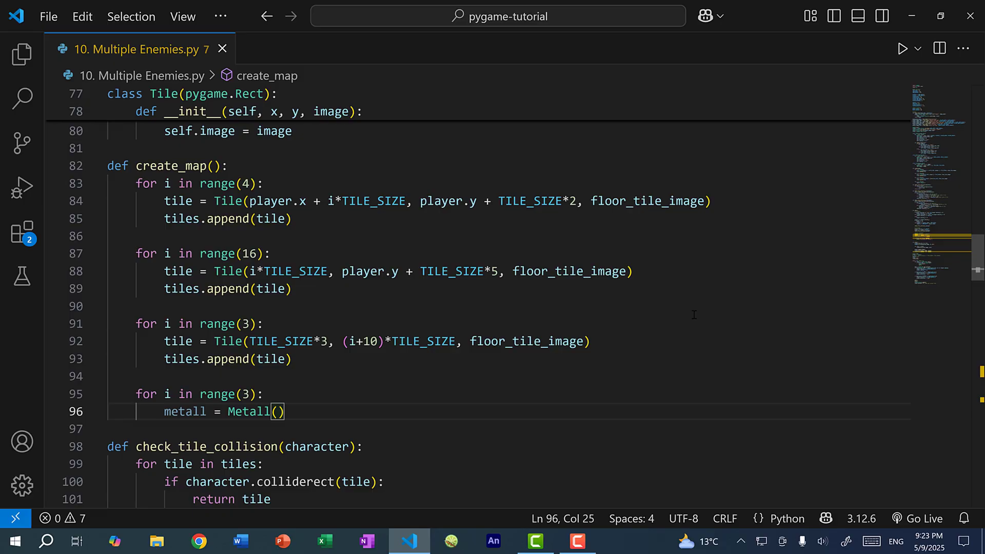
{"action": "type", "text": "player.x + TILE_SIZE*(3"}
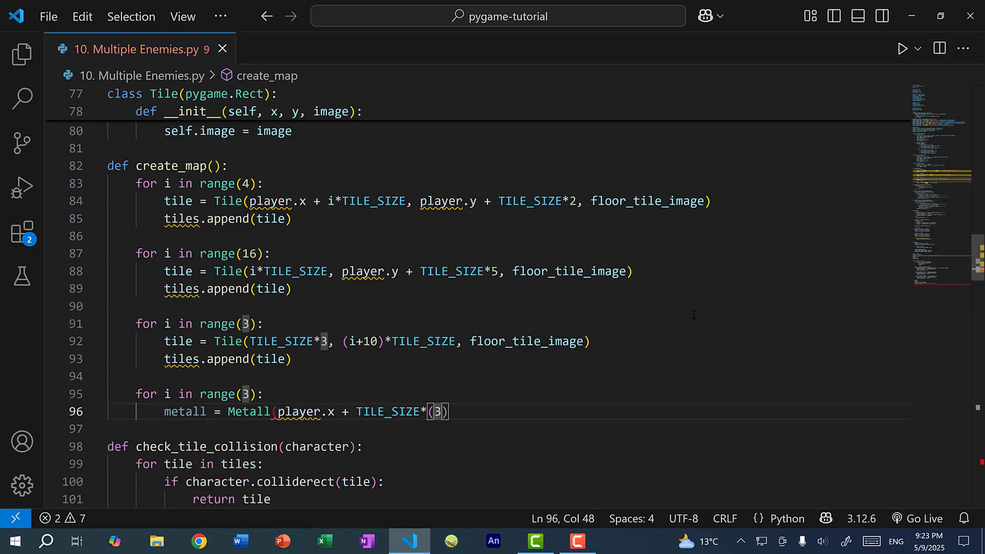
{"action": "mouse_move", "coordinate": [174, 391]}
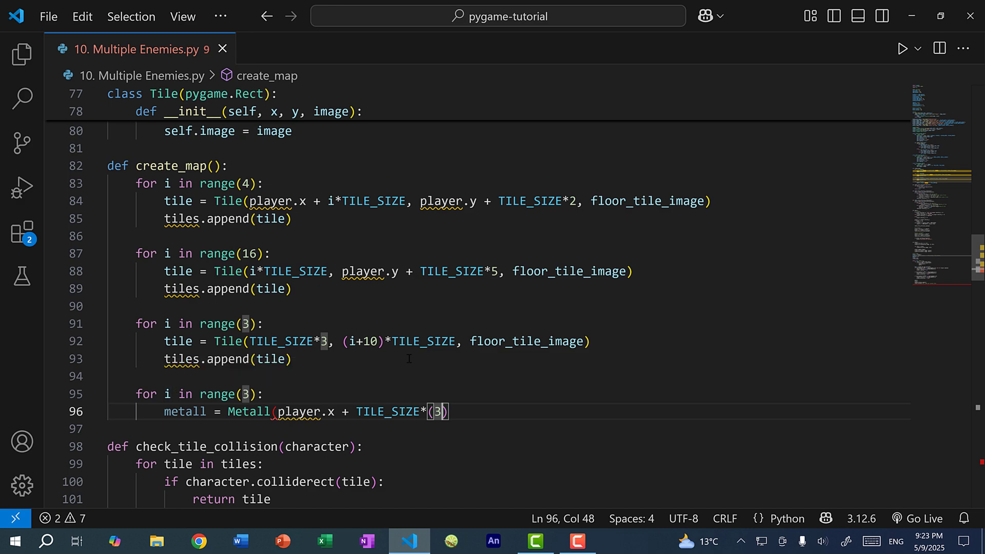
{"action": "type", "text": "+i"}
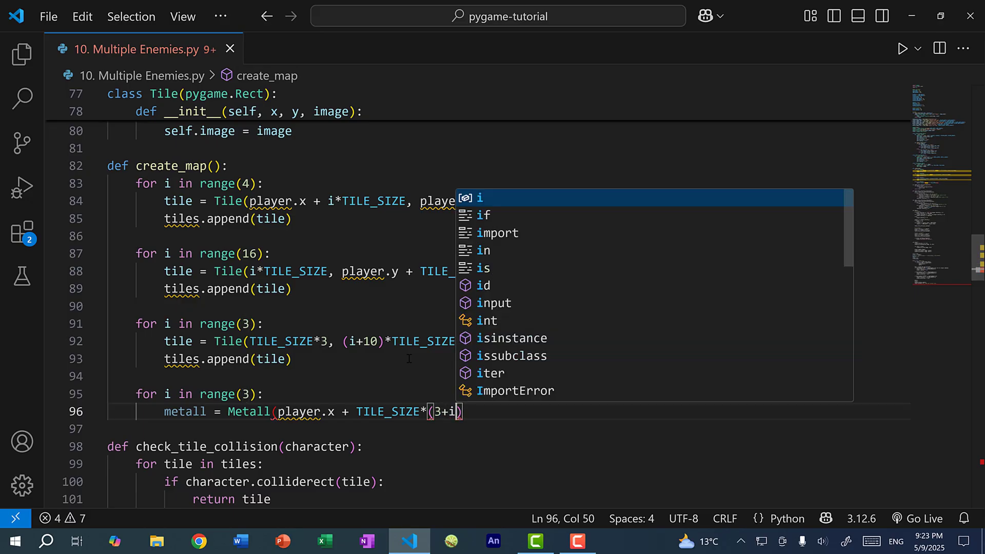
{"action": "type", "text": "*1.5"}
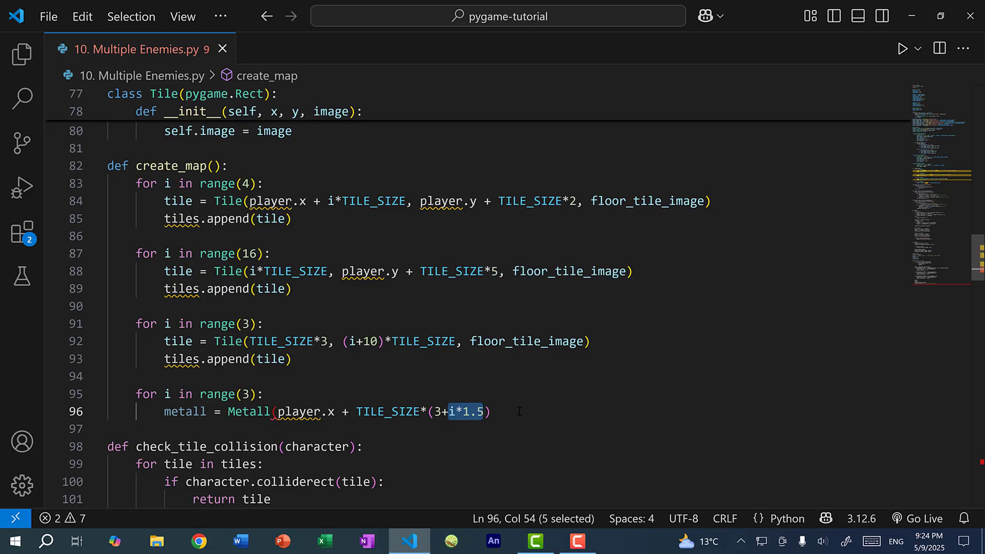
{"action": "left_click", "coordinate": [491, 412]}
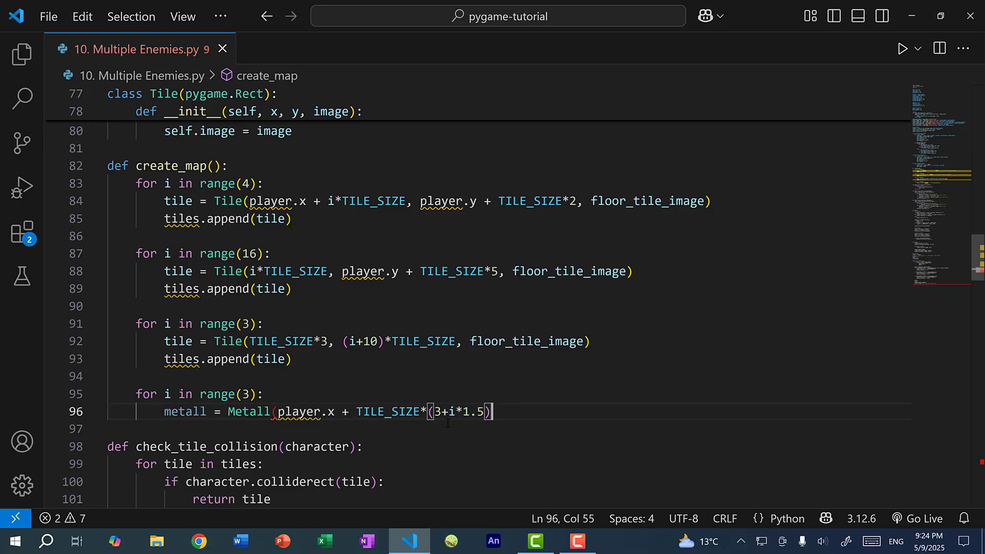
{"action": "mouse_move", "coordinate": [523, 411]}
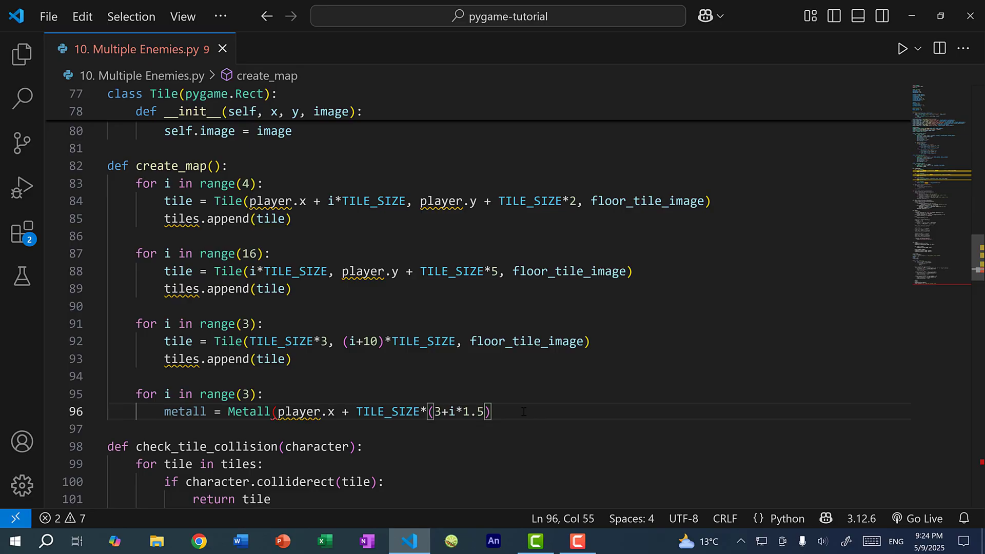
{"action": "mouse_move", "coordinate": [458, 411]}
{"action": "type", "text": ","}
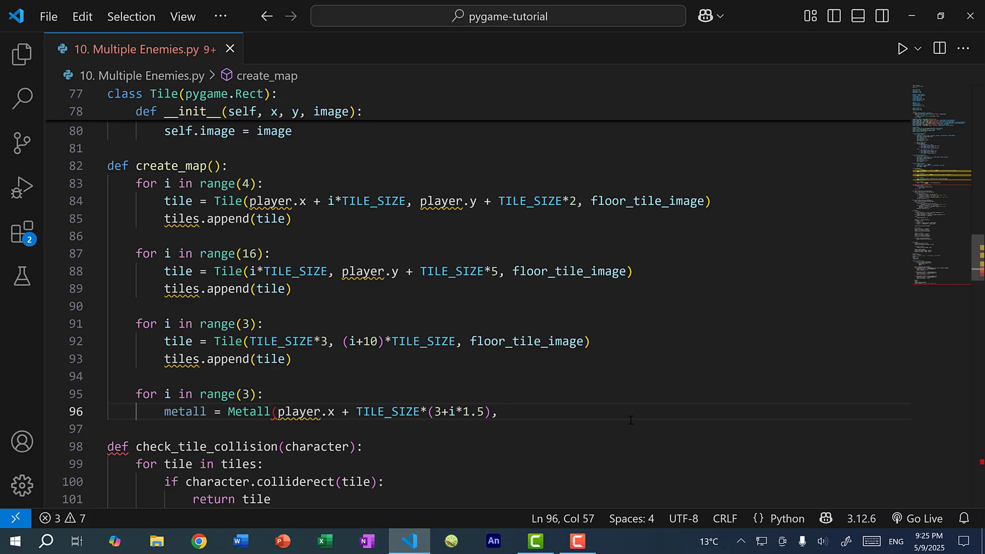
Step: Give each Metall a TILE_SIZE*6 coordinate and append it with metalls.append(metall)
{"action": "type", "text": "TILE_SIZE*6)"}
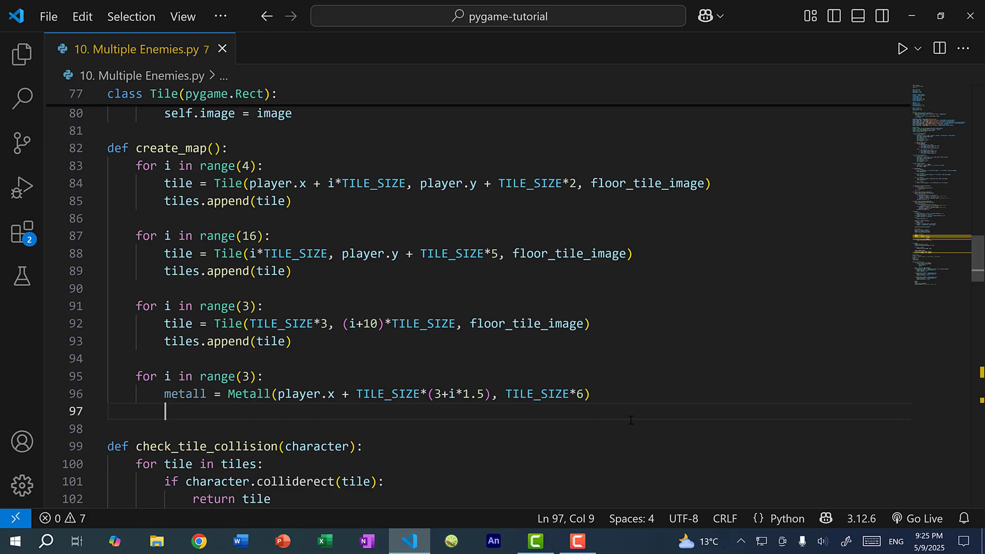
{"action": "type", "text": "m"}
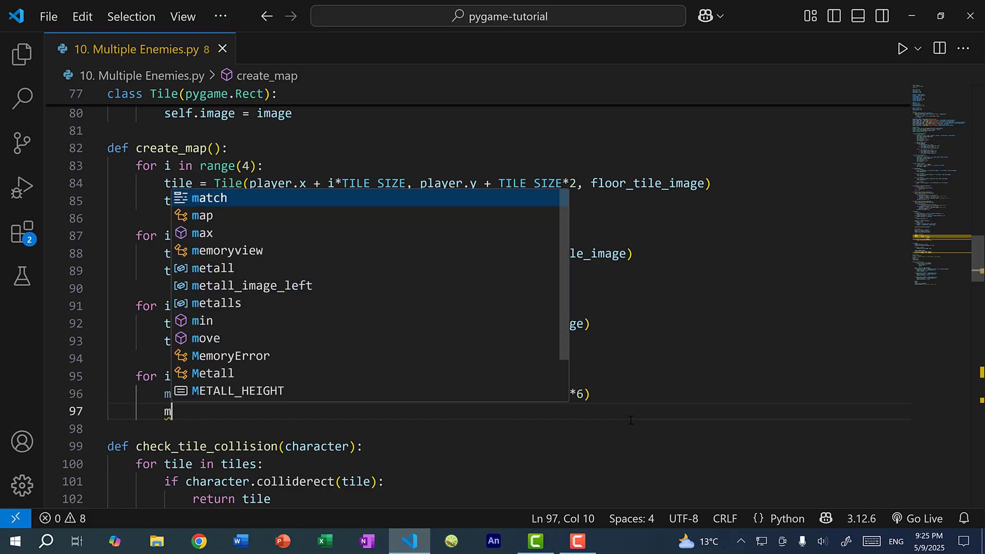
{"action": "type", "text": "etalls.append"}
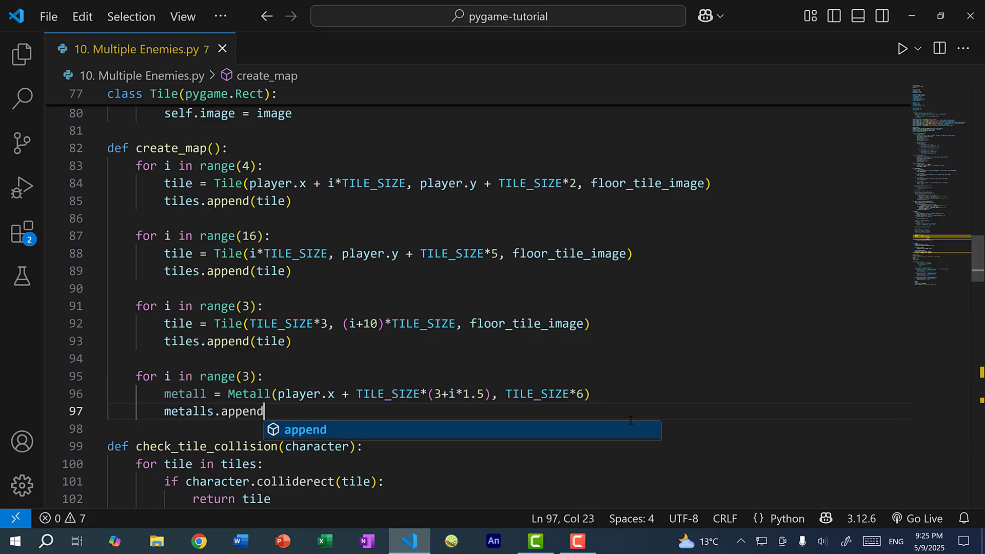
{"action": "type", "text": "(metall)"}
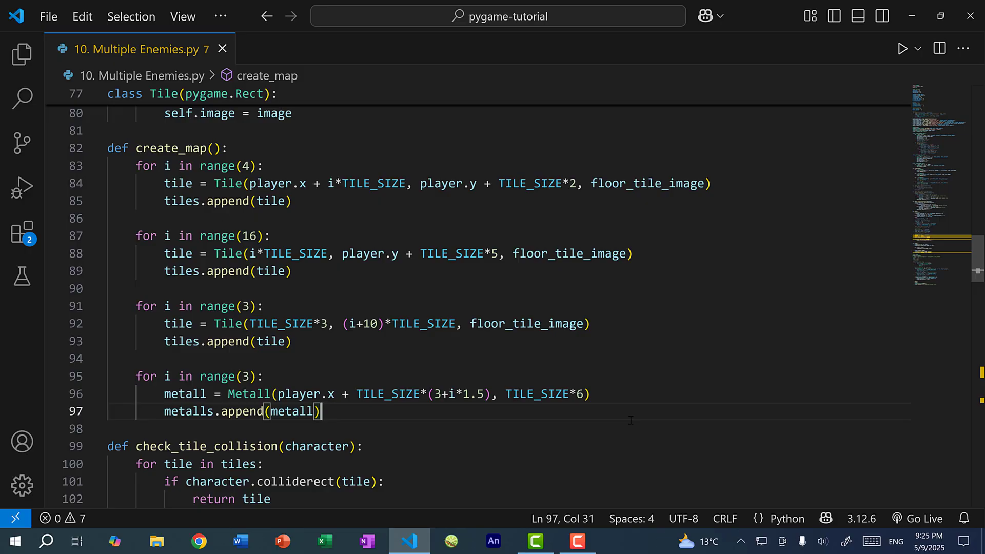
Step: Type a 'for metall in metalls' header and comment out the old enemy gravity and collision lines
{"action": "scroll", "scroll_direction": "down", "scroll_amount": 3}
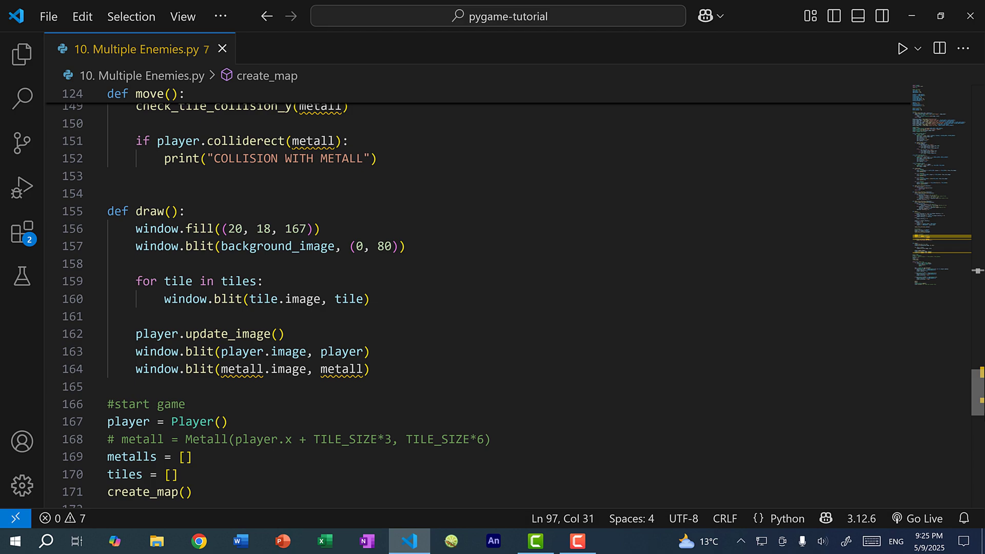
{"action": "scroll", "scroll_direction": "down", "scroll_amount": 3}
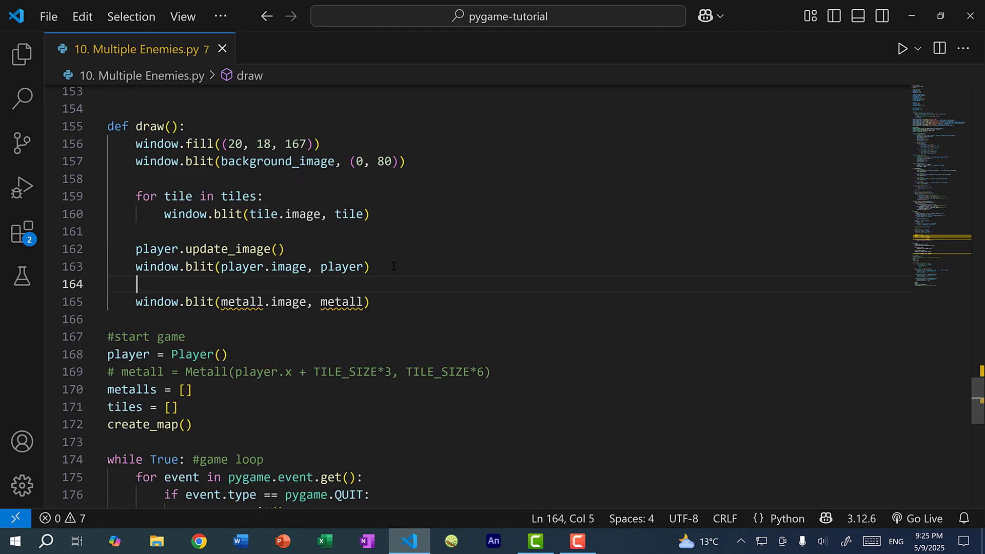
{"action": "type", "text": "for m"}
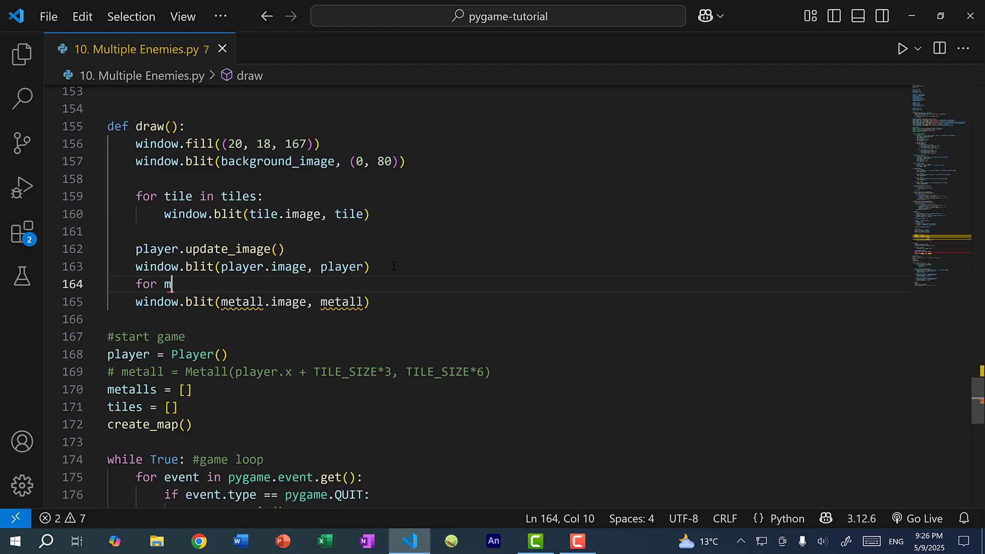
{"action": "type", "text": "etall in metalls"}
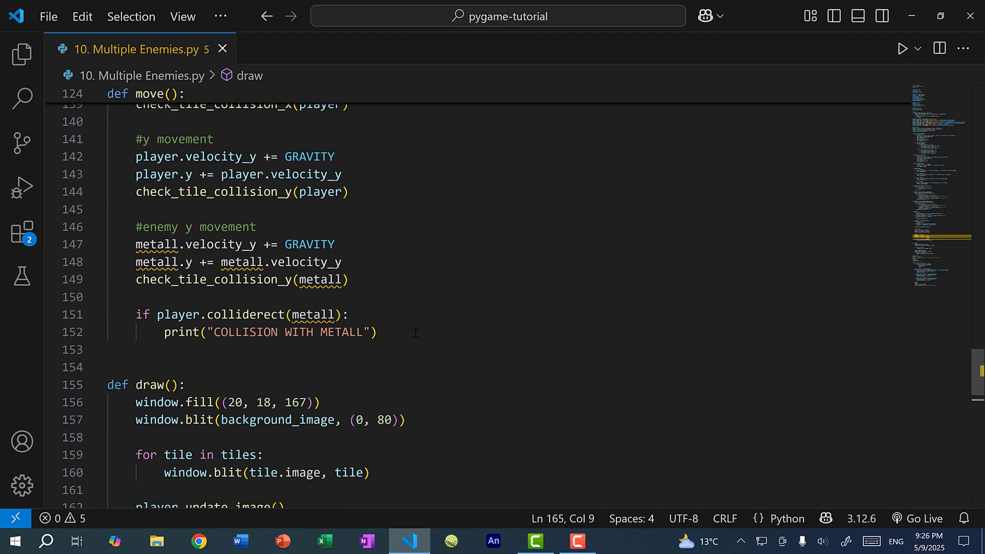
{"action": "left_click_drag", "start_coordinate": [135, 244], "coordinate": [377, 332]}
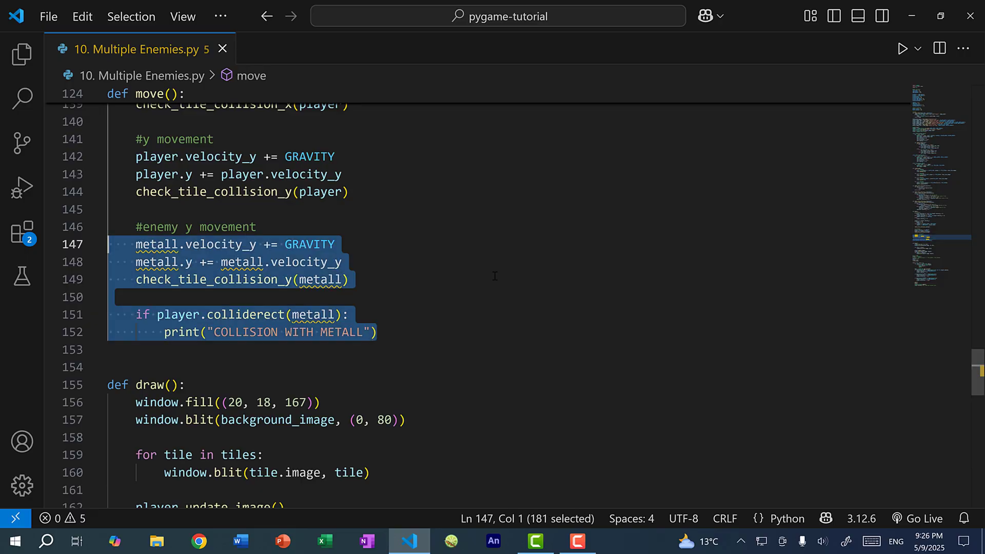
{"action": "key", "text": "Ctrl+/"}
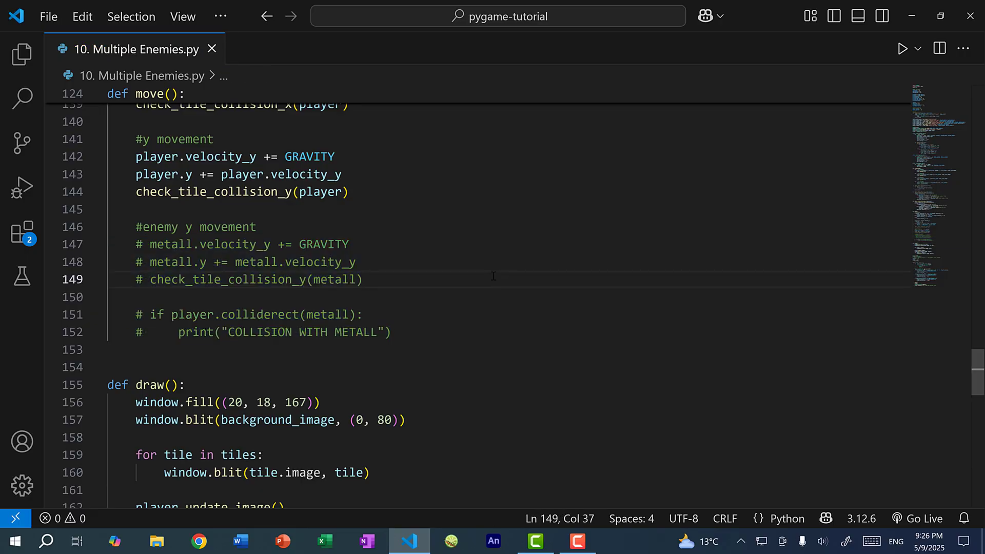
{"action": "mouse_move", "coordinate": [927, 49]}
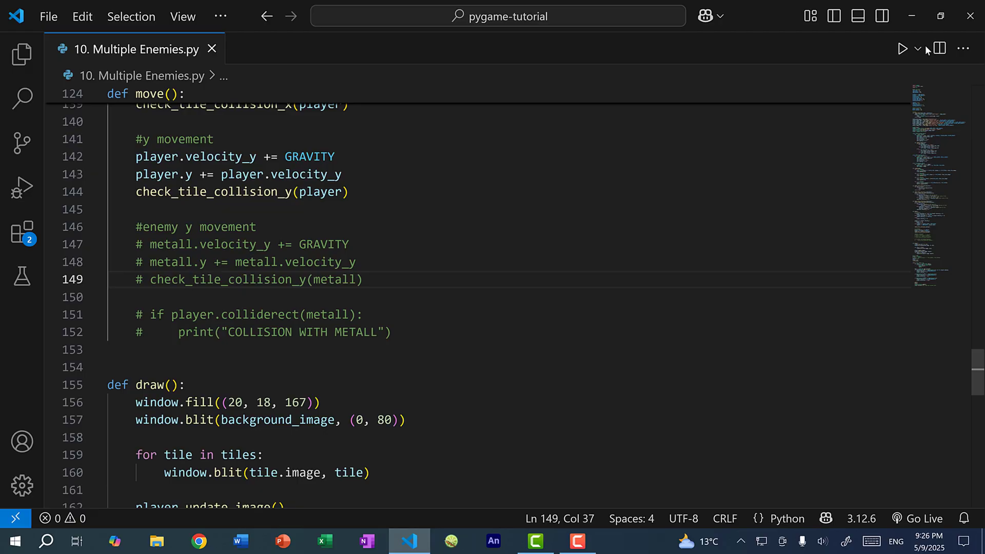
Step: Run the Python file to see three Metall enemies above the hill
{"action": "left_click", "coordinate": [902, 49]}
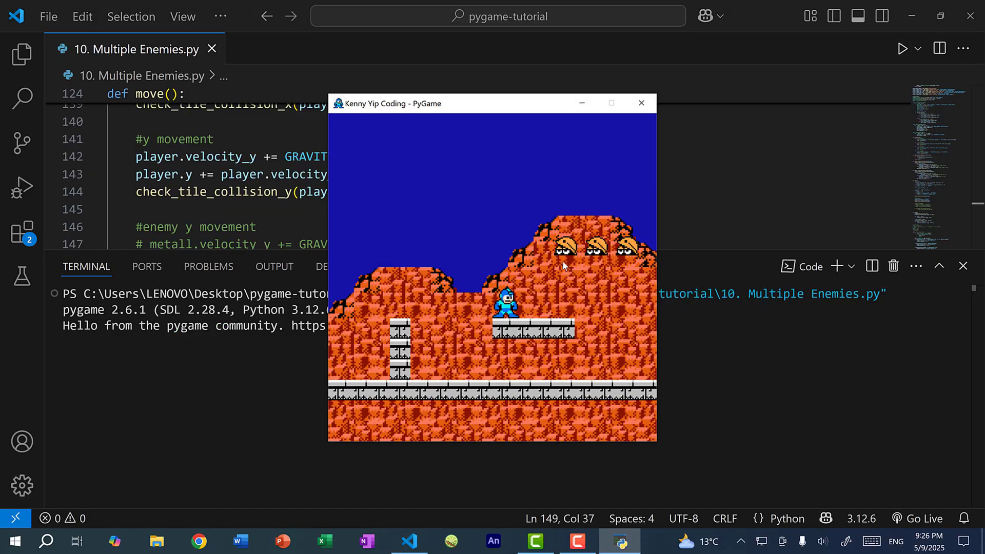
{"action": "mouse_move", "coordinate": [572, 253]}
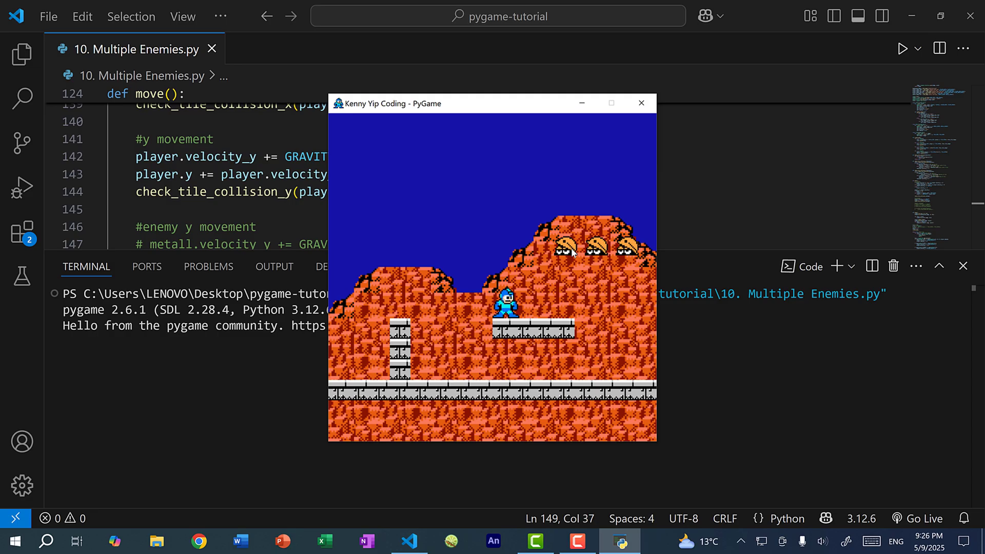
{"action": "mouse_move", "coordinate": [560, 262]}
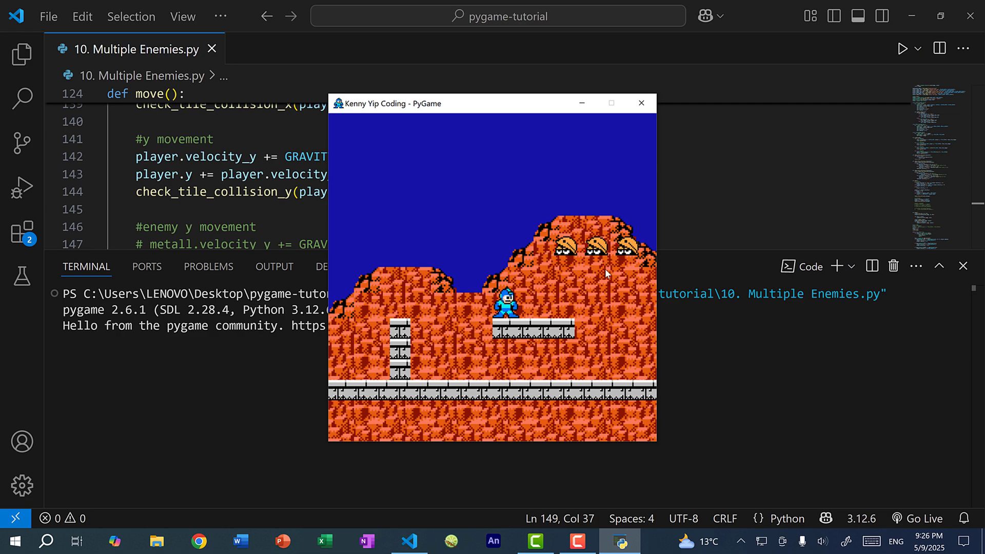
{"action": "mouse_move", "coordinate": [644, 274]}
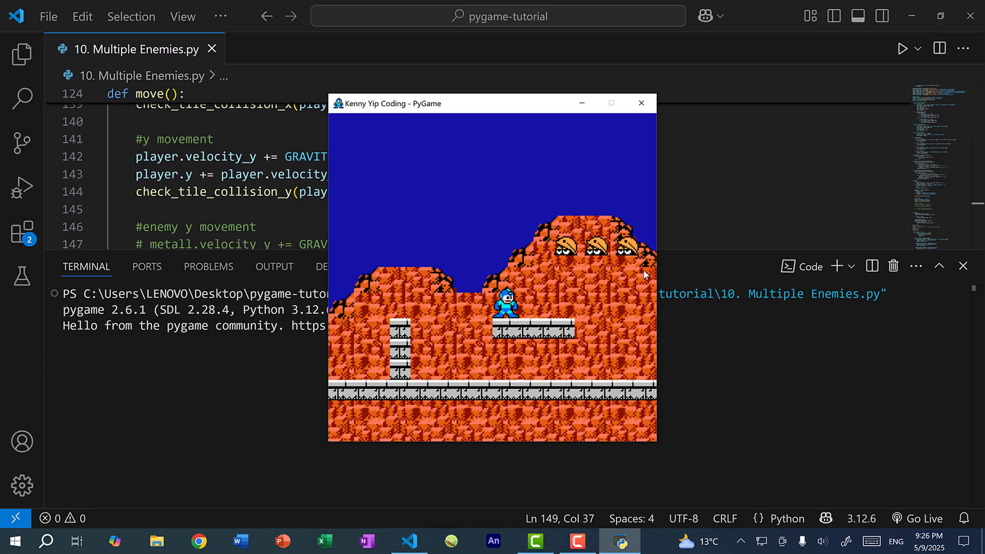
{"action": "mouse_move", "coordinate": [572, 261]}
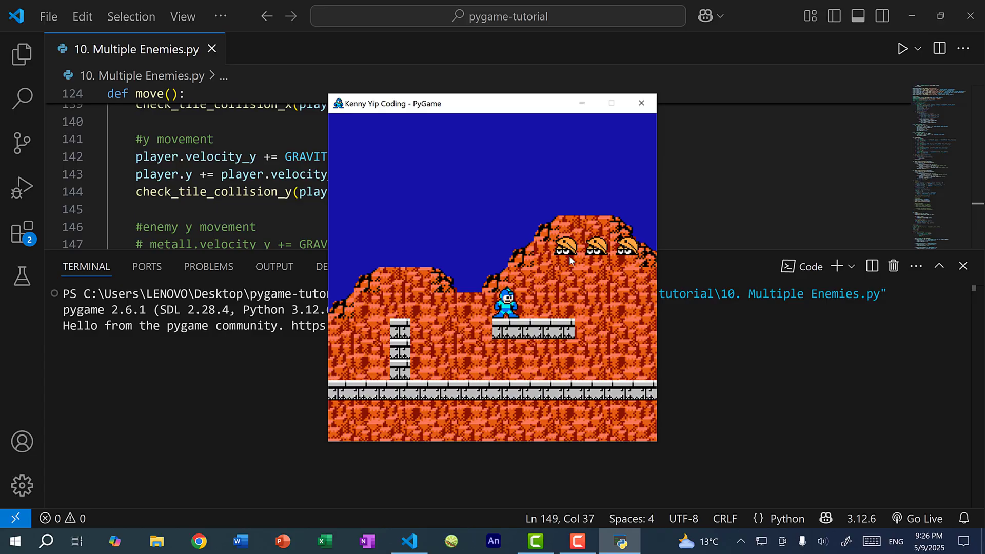
{"action": "mouse_move", "coordinate": [572, 320]}
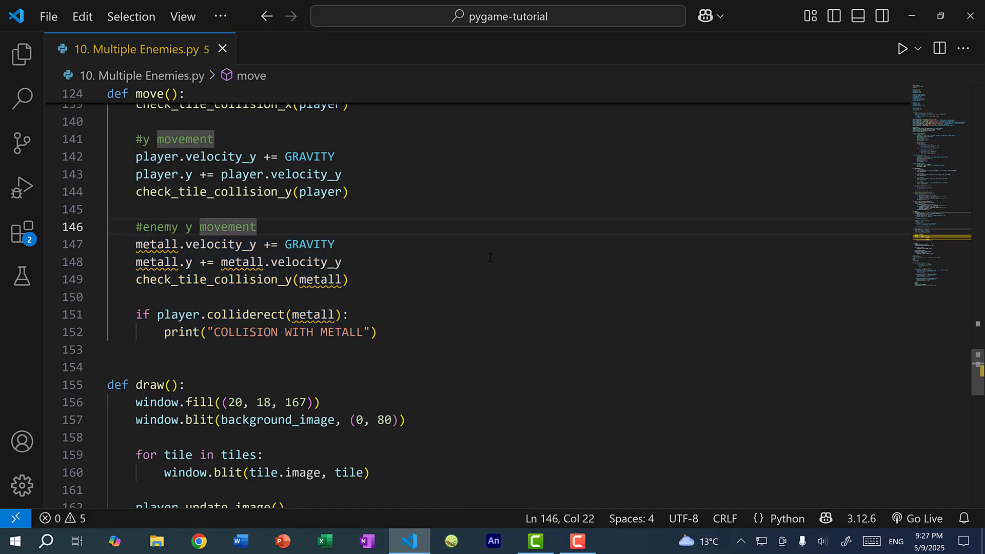
{"action": "mouse_move", "coordinate": [450, 284]}
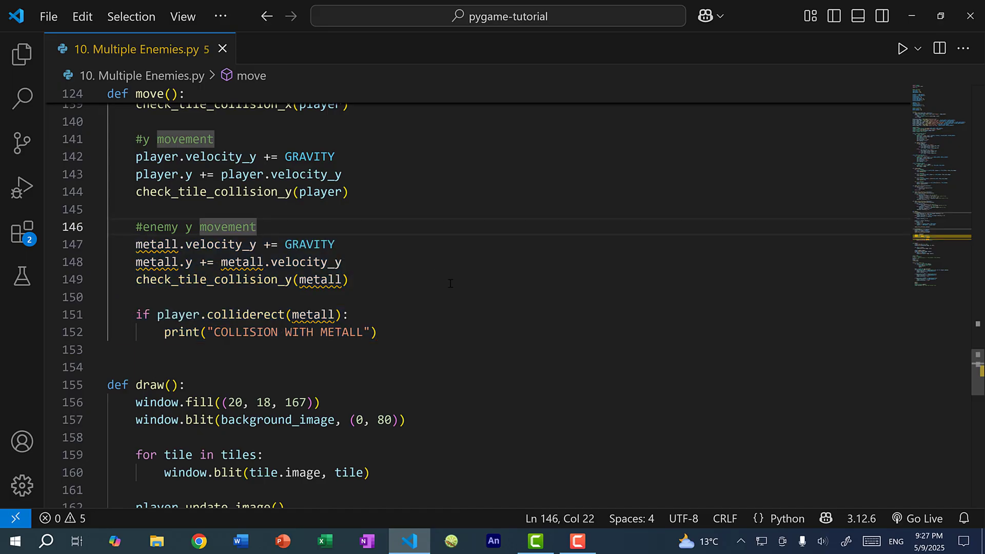
Step: Wrap the enemy gravity and collision code in a 'for metall in metalls' loop
{"action": "type", "text": "for metall in metalls:"}
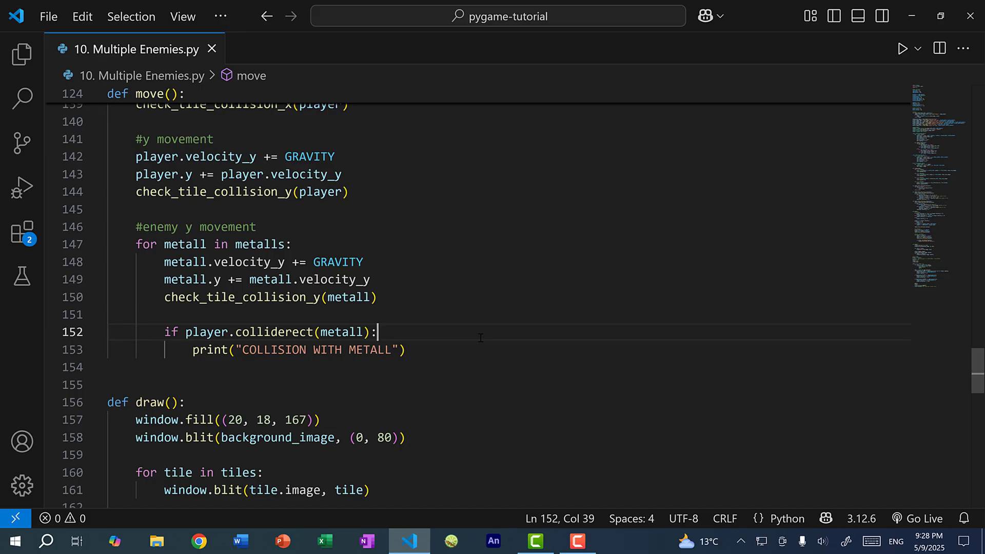
Step: Run the game again to watch the three Metalls drop onto the platforms
{"action": "left_click", "coordinate": [902, 48]}
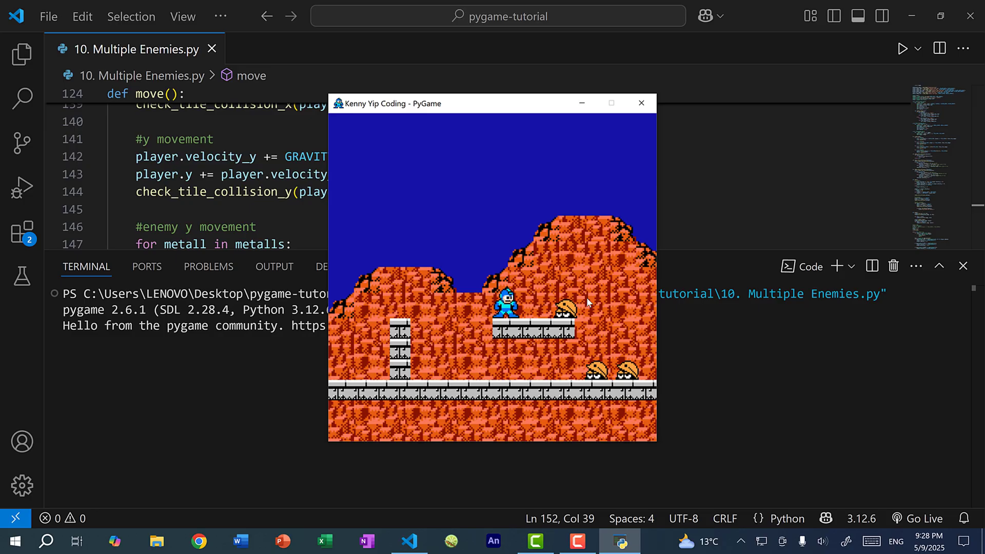
{"action": "mouse_move", "coordinate": [591, 352]}
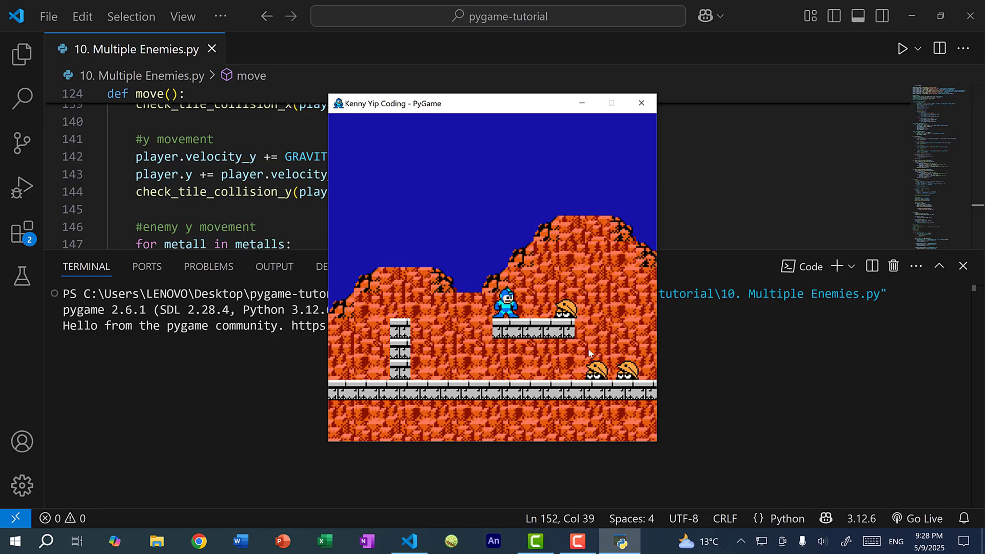